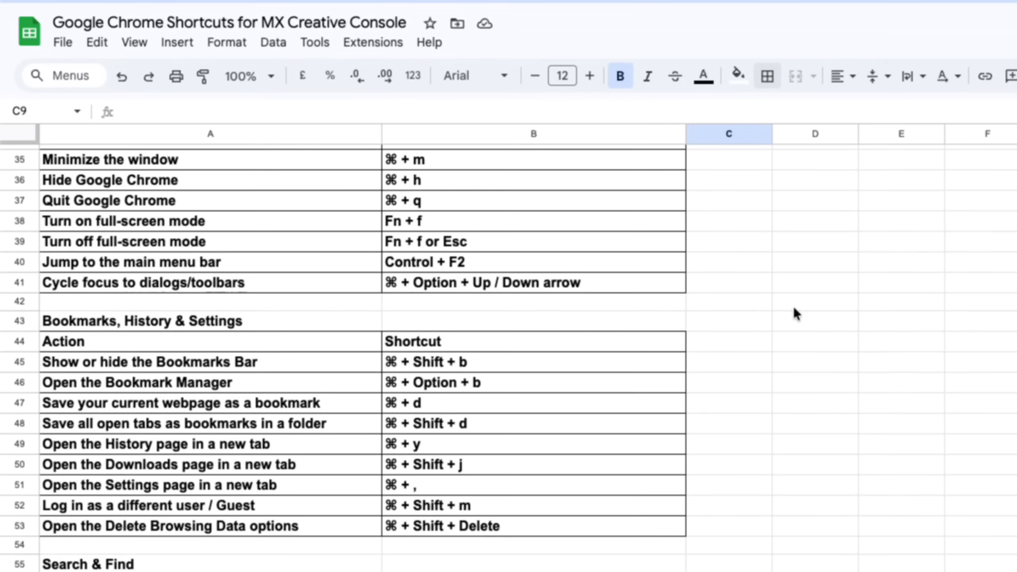
# Save the key icon with label text 'Mov…' and link the new profile to Chrome.
pyautogui.scroll(-3)
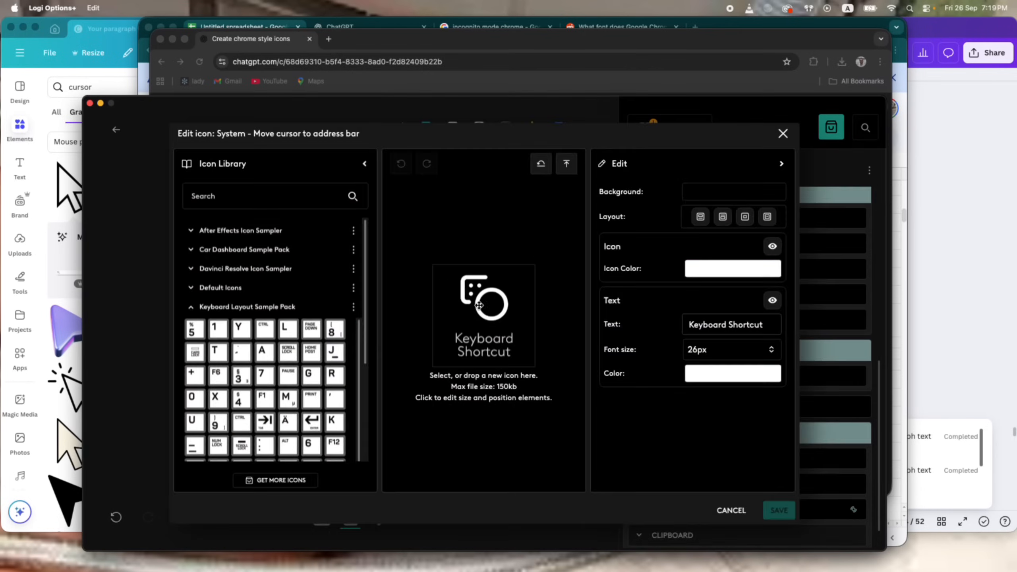
pyautogui.write('Mov')
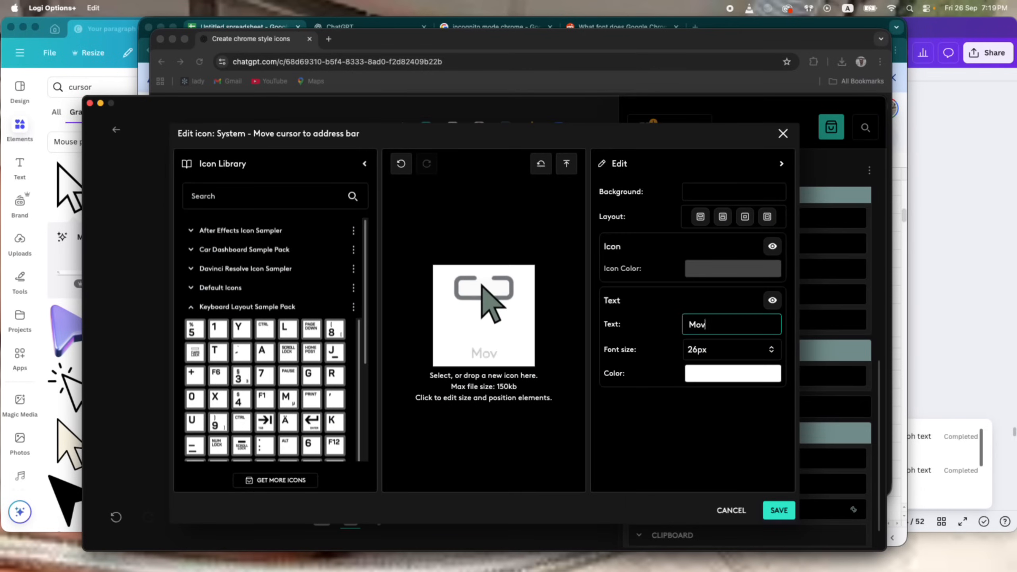
pyautogui.click(732, 373)
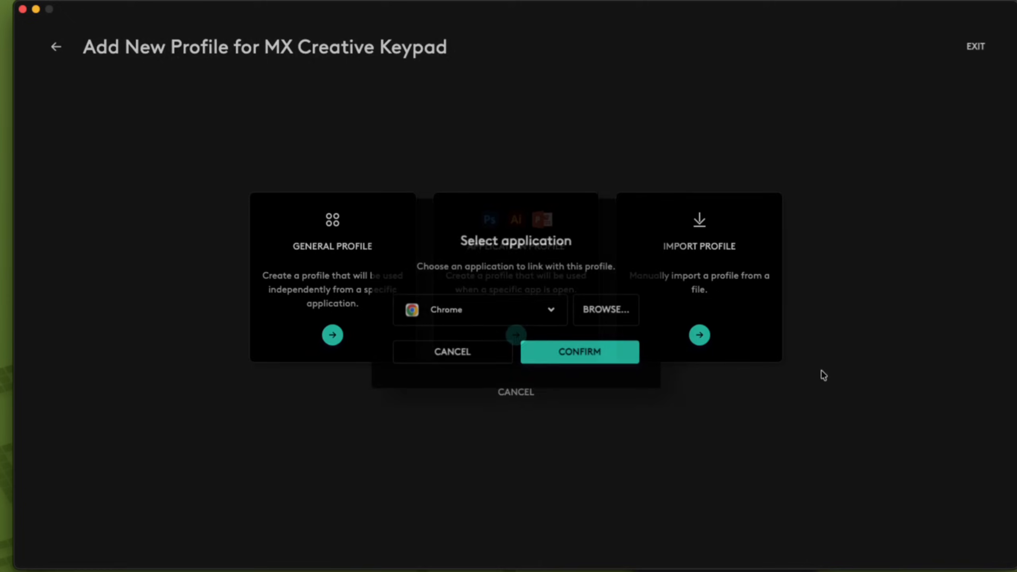
pyautogui.click(578, 351)
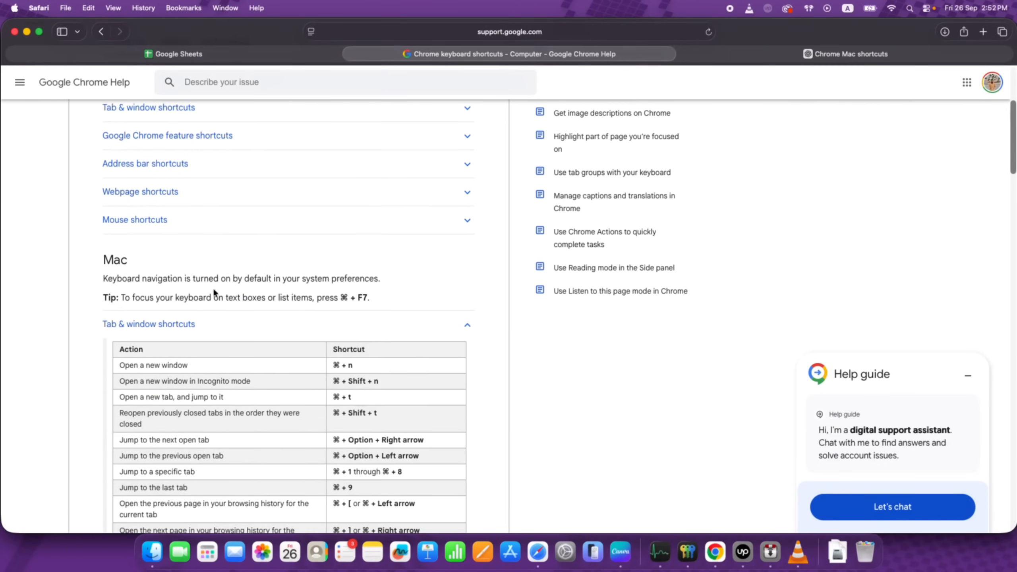
pyautogui.scroll(-3)
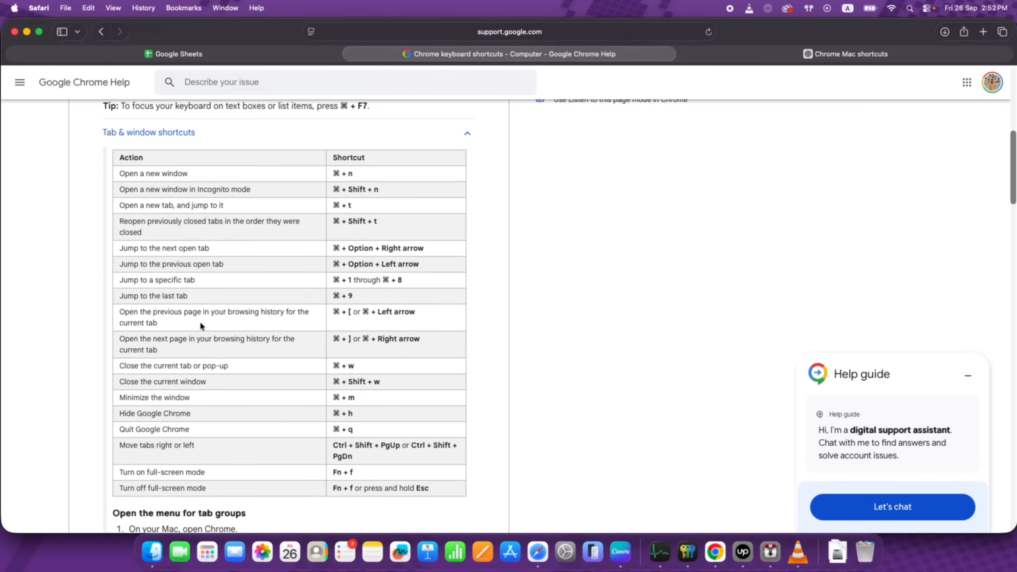
pyautogui.scroll(-3)
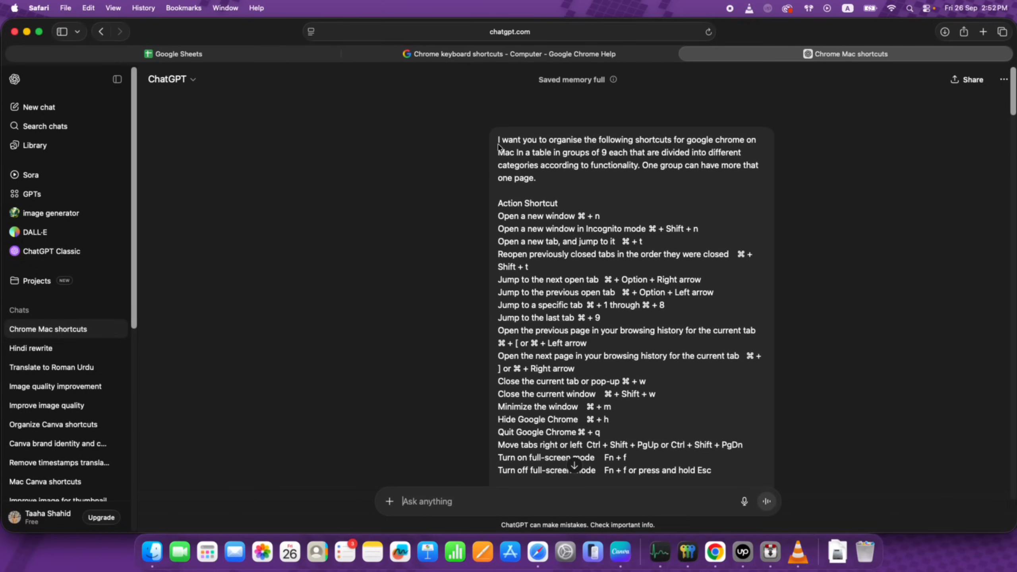
pyautogui.moveTo(500, 138)
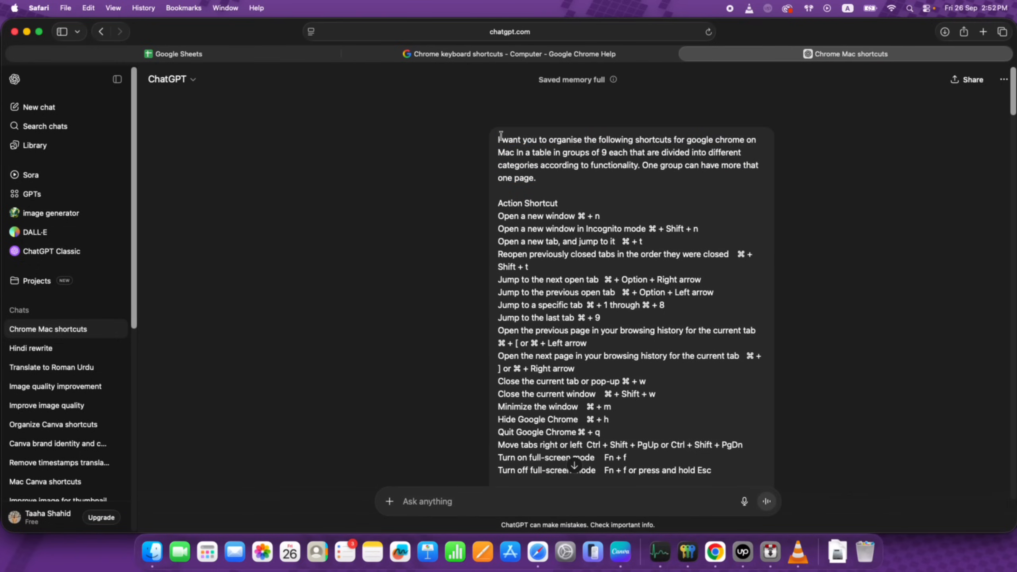
pyautogui.click(174, 54)
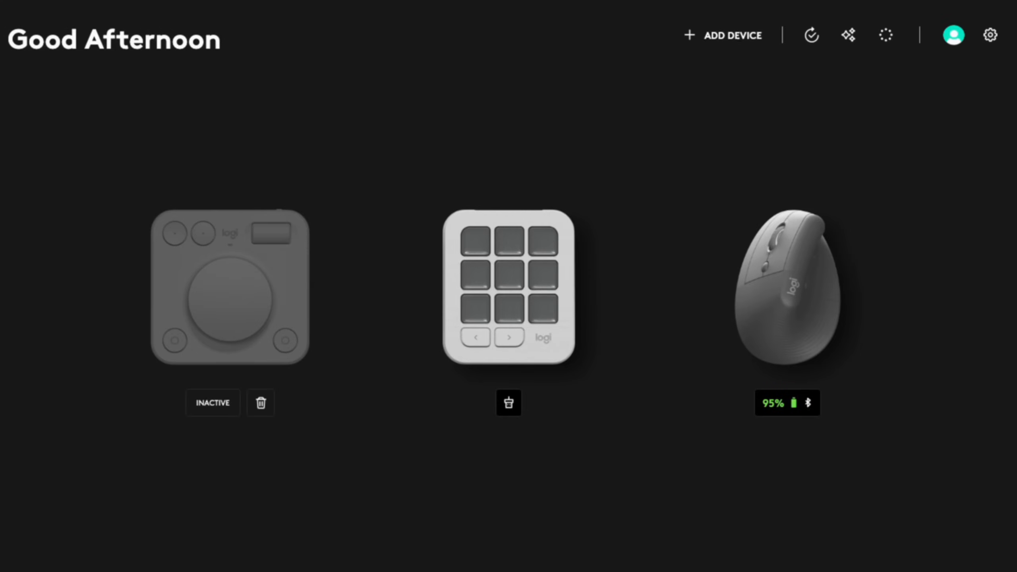
pyautogui.moveTo(517, 35)
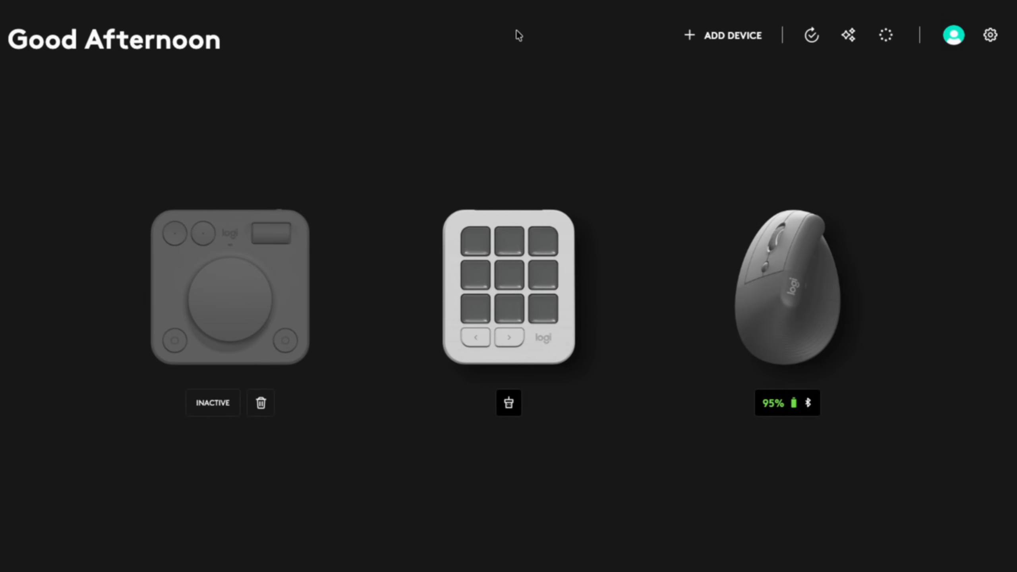
# On the MX Creative Keypad, add a blank application profile tied to Chrome.
pyautogui.click(640, 53)
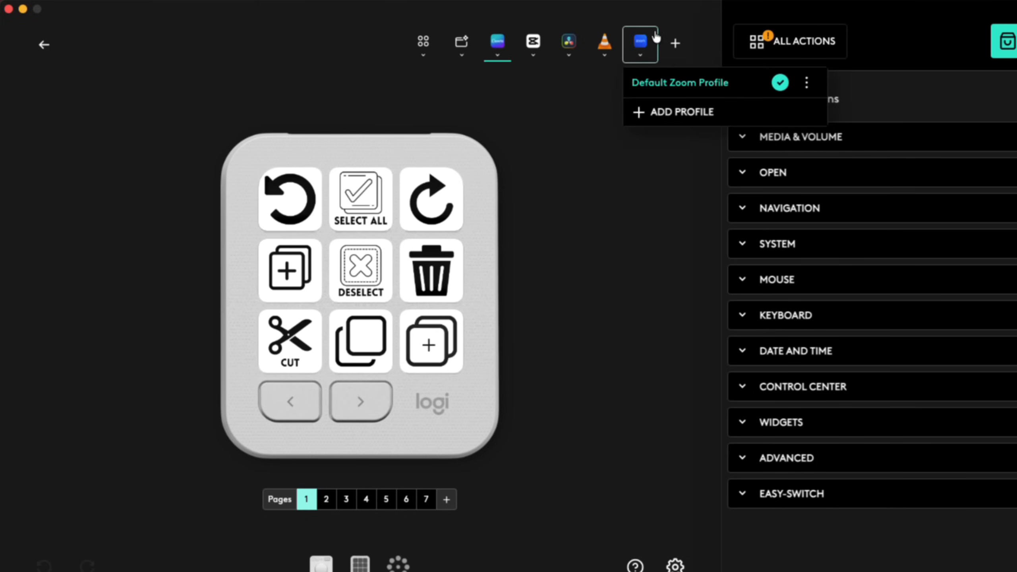
pyautogui.click(678, 112)
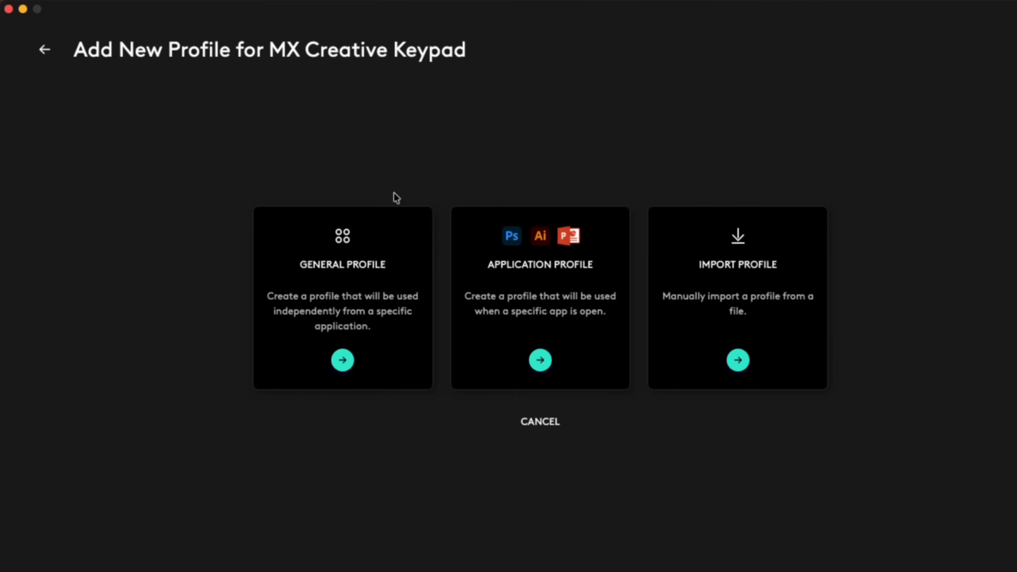
pyautogui.click(539, 360)
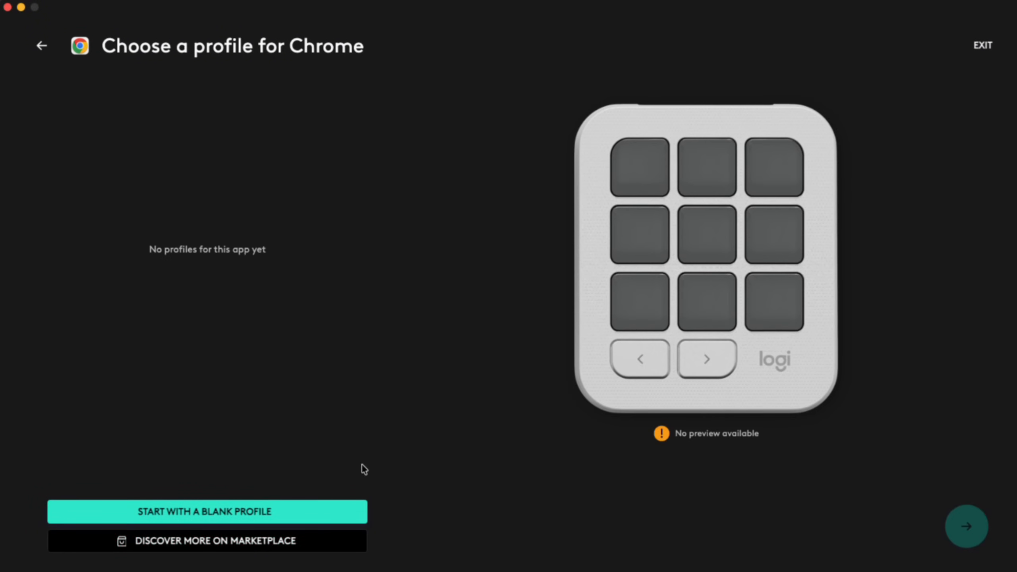
pyautogui.click(207, 540)
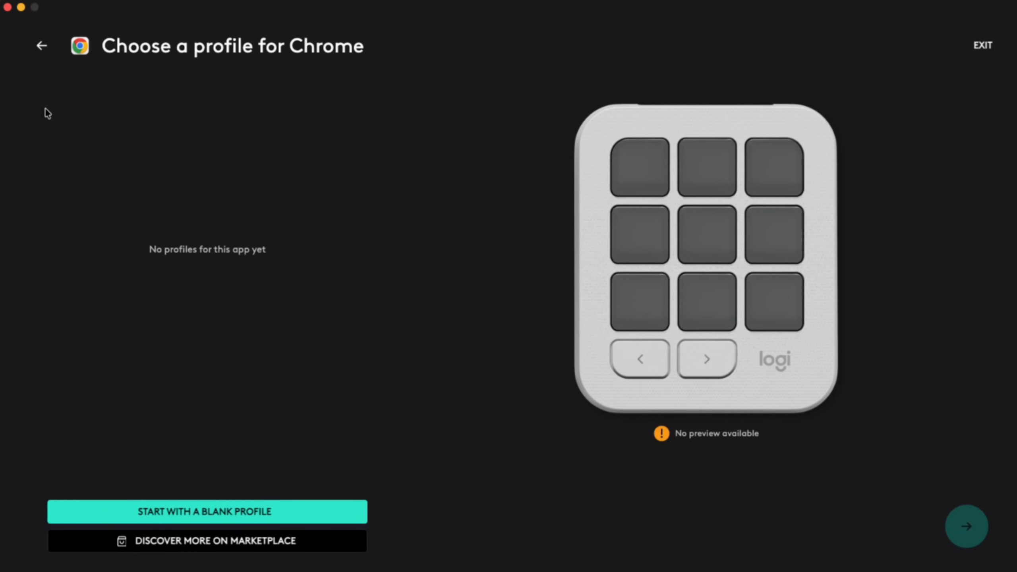
pyautogui.moveTo(246, 488)
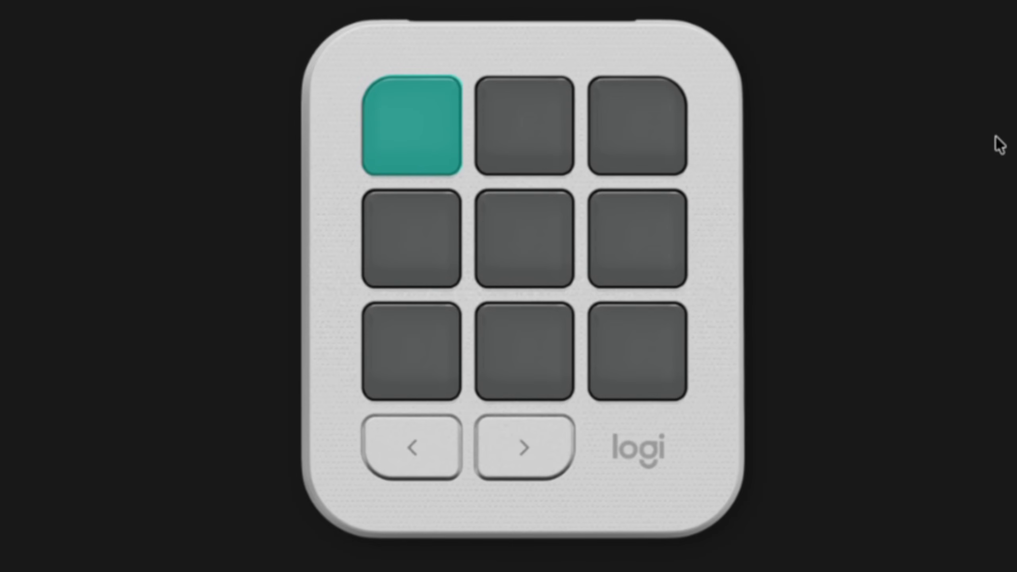
# Assign Cmd+Shift+N to a key as an action named 'Open new Window'.
pyautogui.click(765, 324)
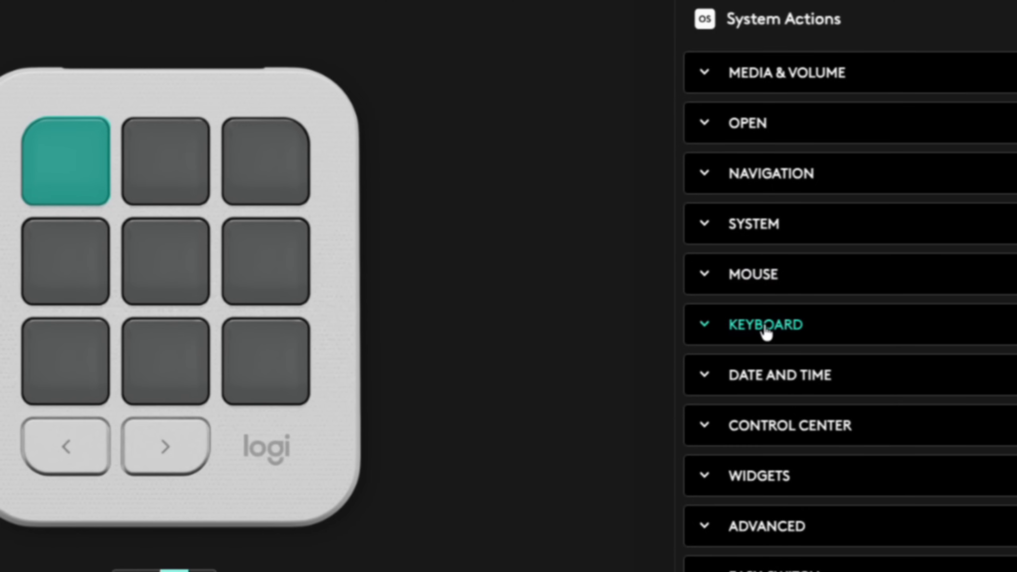
pyautogui.click(765, 324)
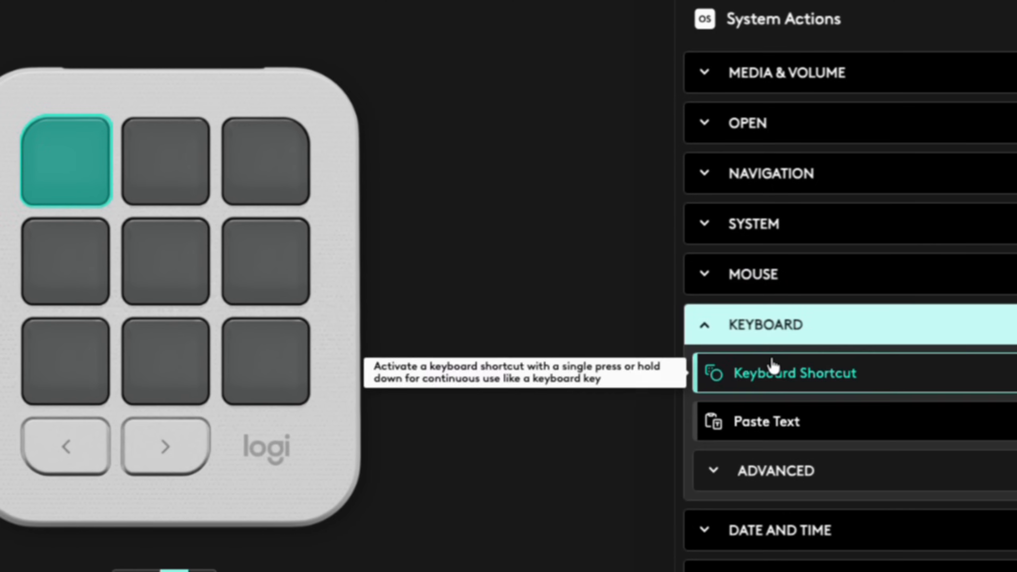
pyautogui.click(794, 373)
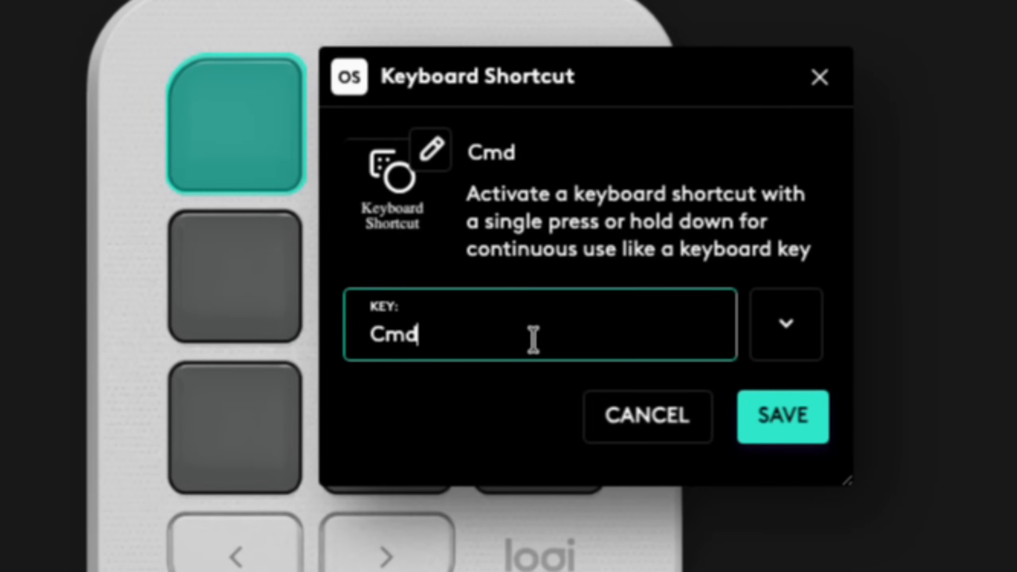
pyautogui.write('+N')
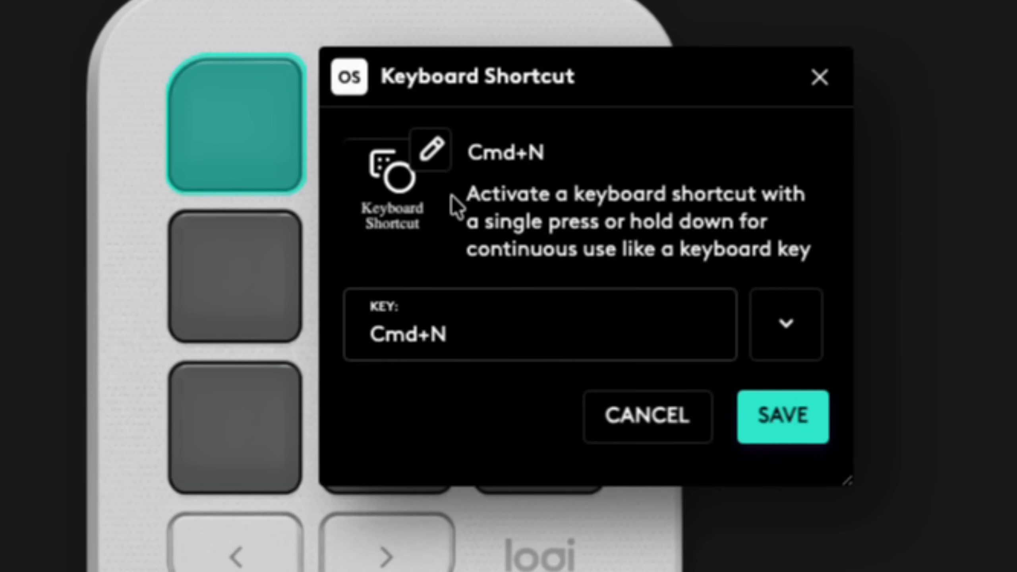
pyautogui.click(429, 149)
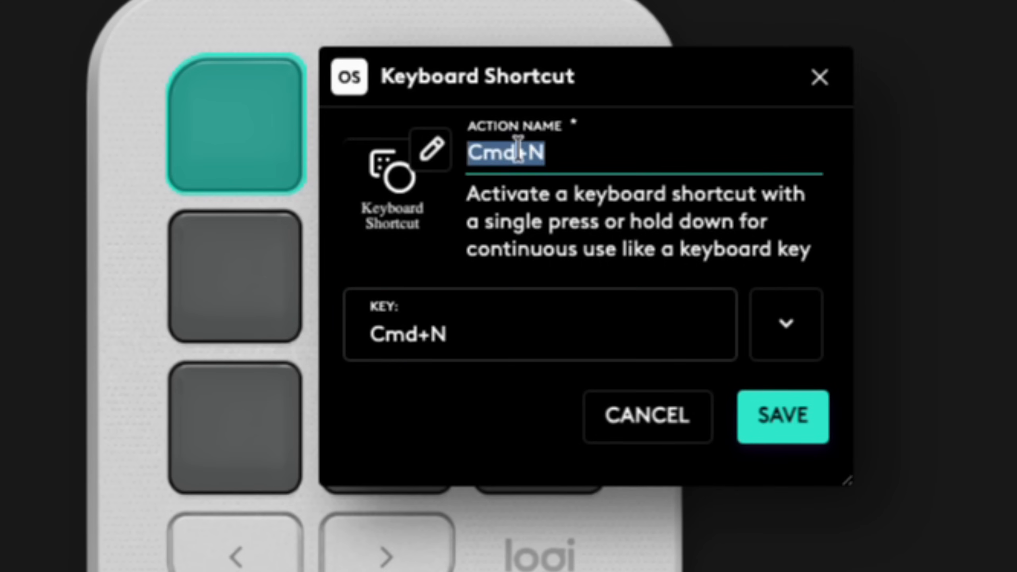
pyautogui.write('Open new Wi')
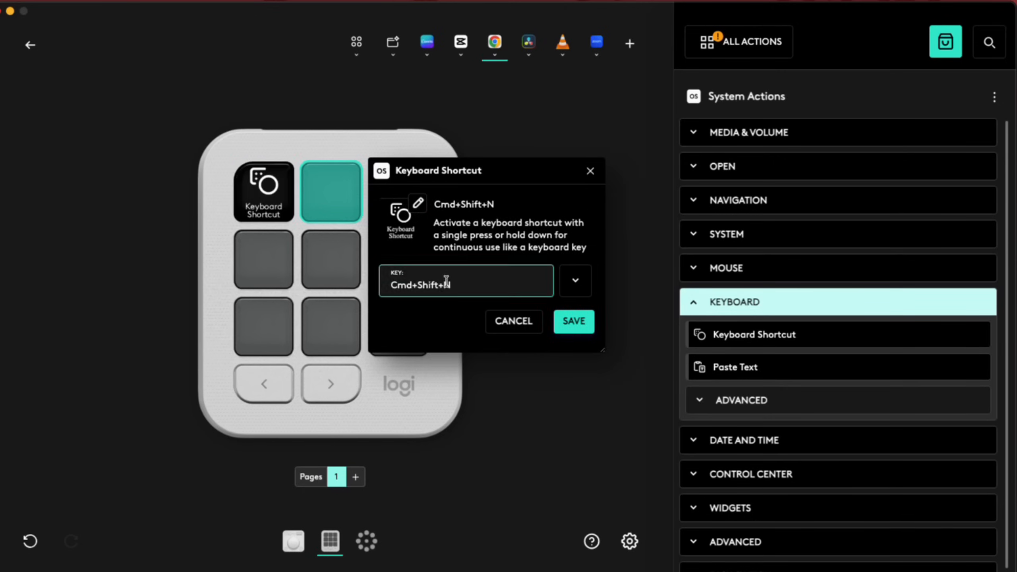
pyautogui.click(573, 321)
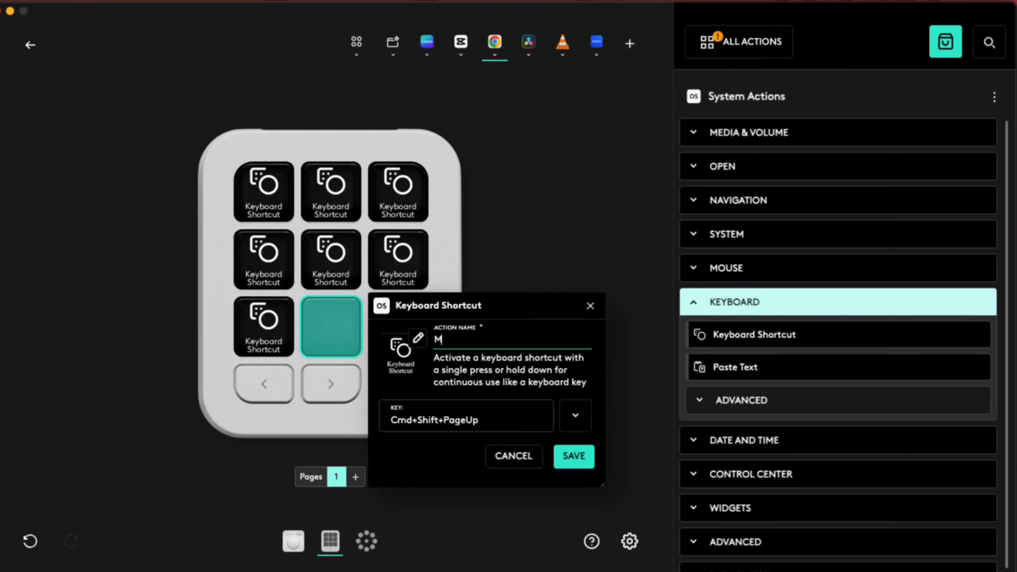
# Name another shortcut action 'Move tabs Right' and save it.
pyautogui.write('Move tabs')
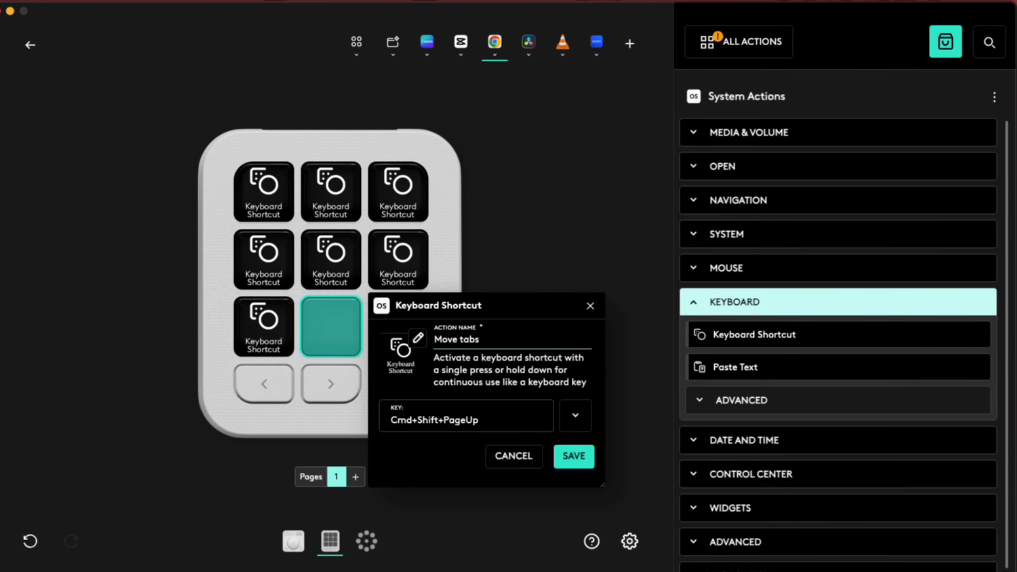
pyautogui.write('Right')
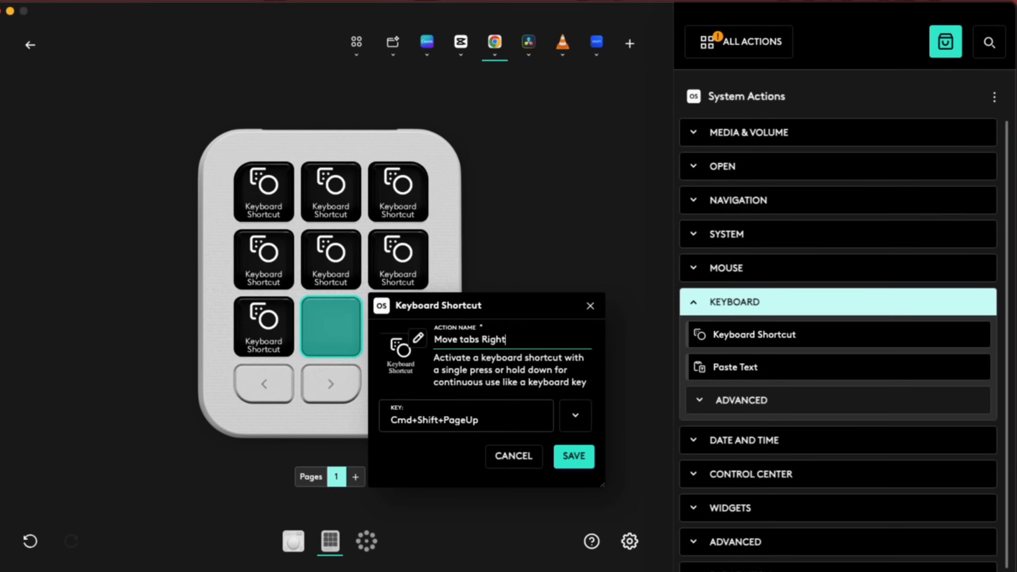
pyautogui.click(572, 456)
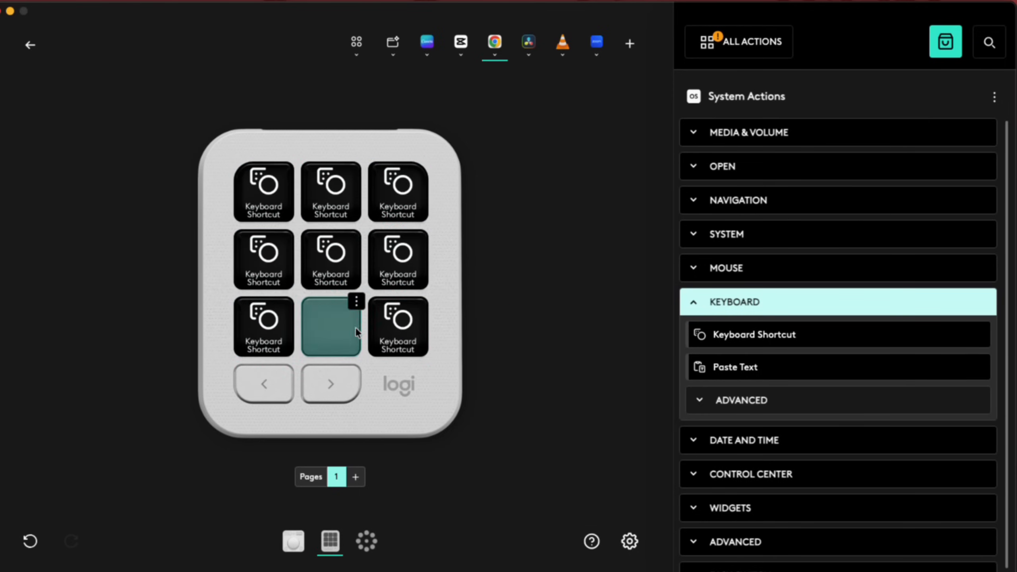
# Rename the last key's Cmd+Shift+PageDown action to 'Move tabs to…'.
pyautogui.click(331, 326)
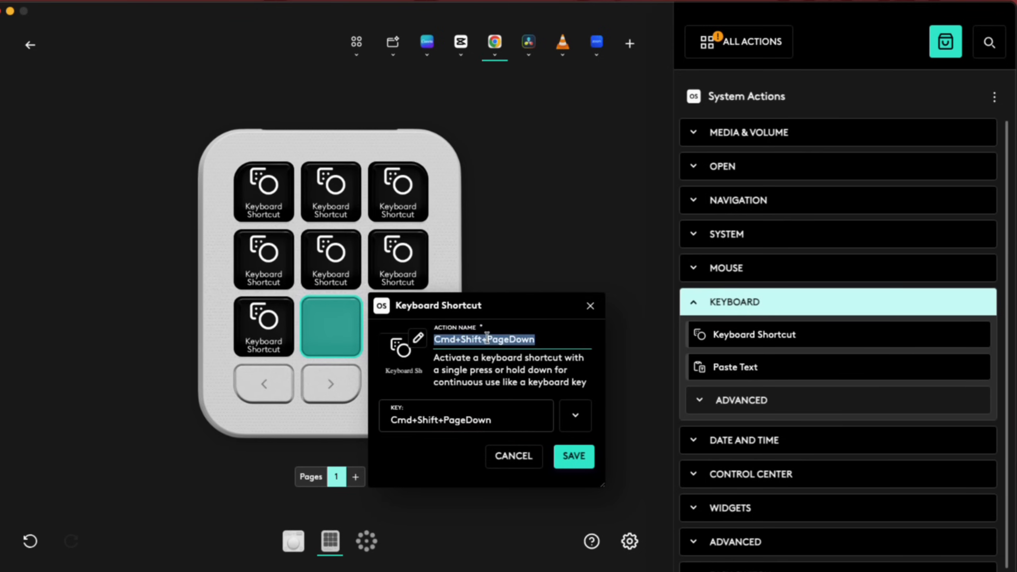
pyautogui.write('Move tabs to')
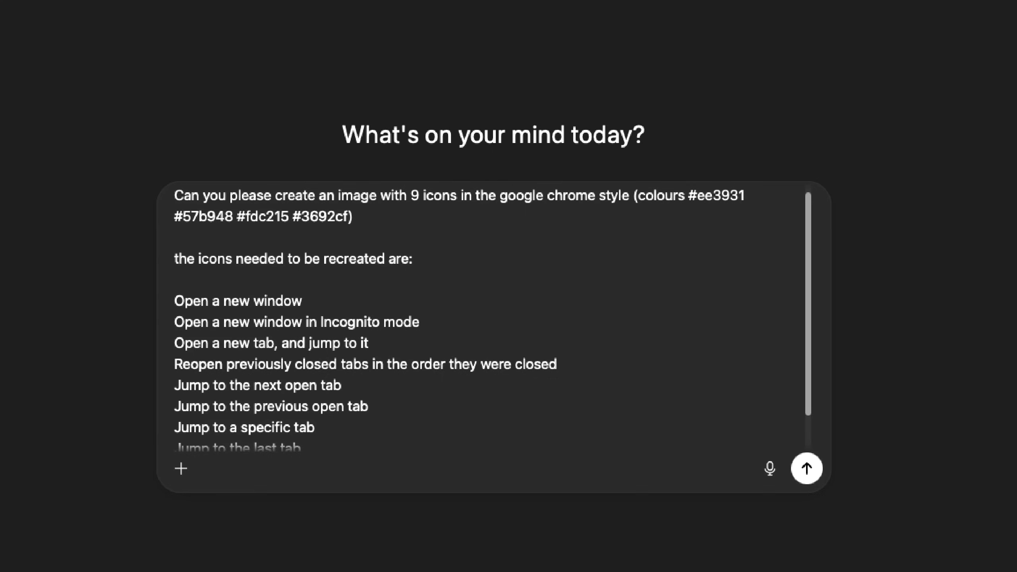
# Send the prompt requesting nine Chrome-style icons for the shortcut actions.
pyautogui.click(806, 468)
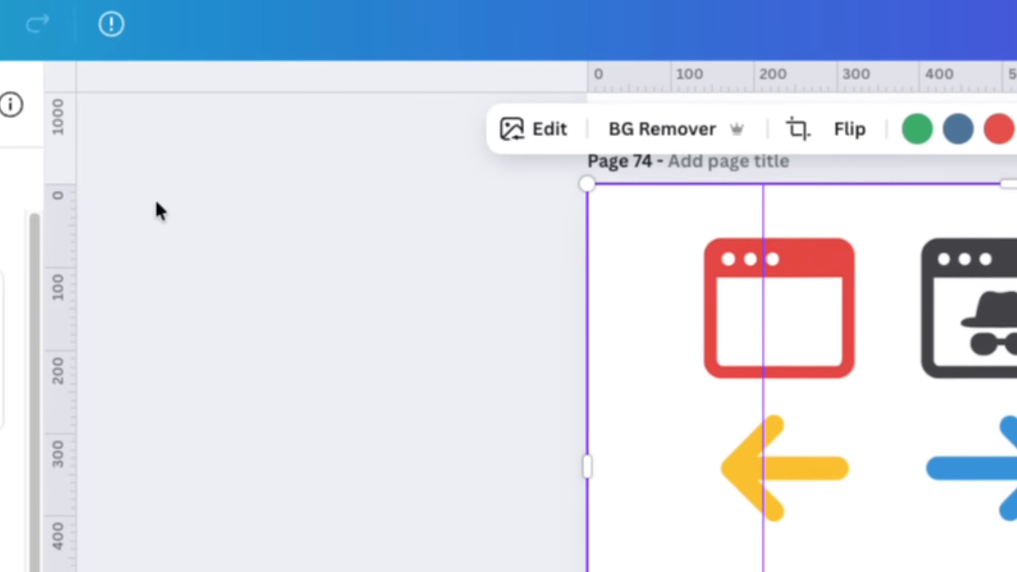
# Crop the nine-icon image in Canva down to single icons across pages.
pyautogui.click(533, 128)
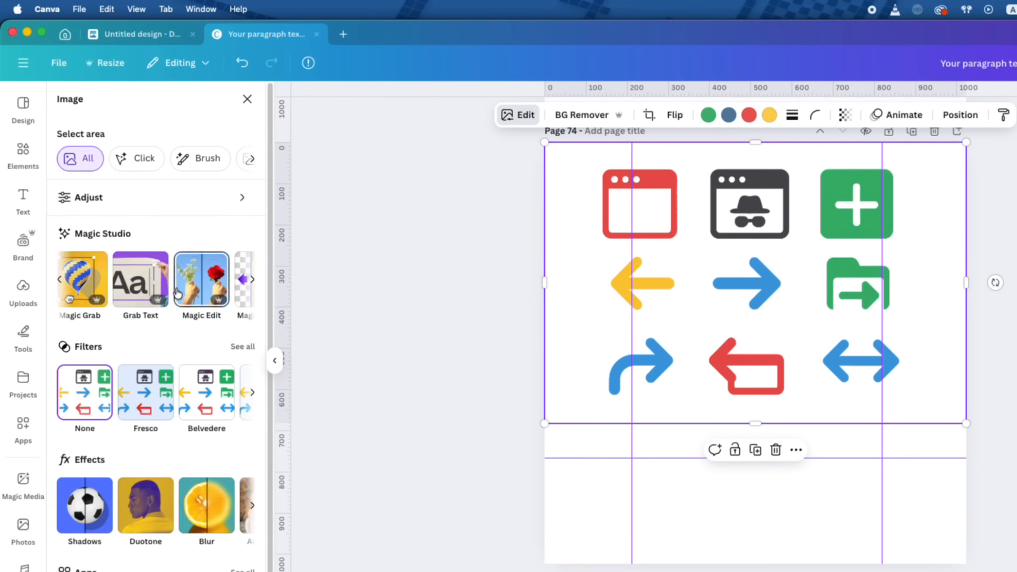
pyautogui.click(81, 278)
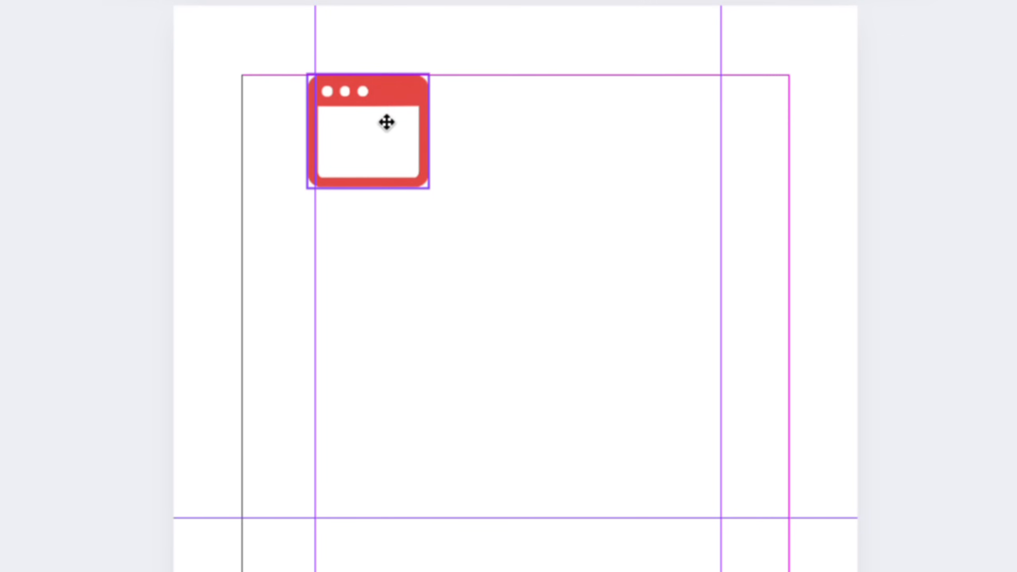
pyautogui.click(370, 130)
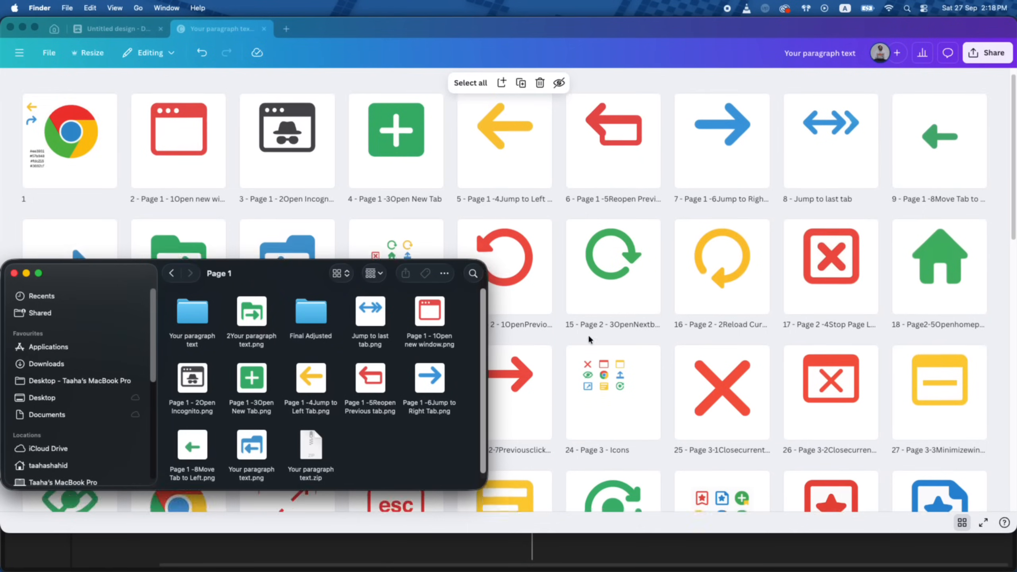
pyautogui.scroll(-3)
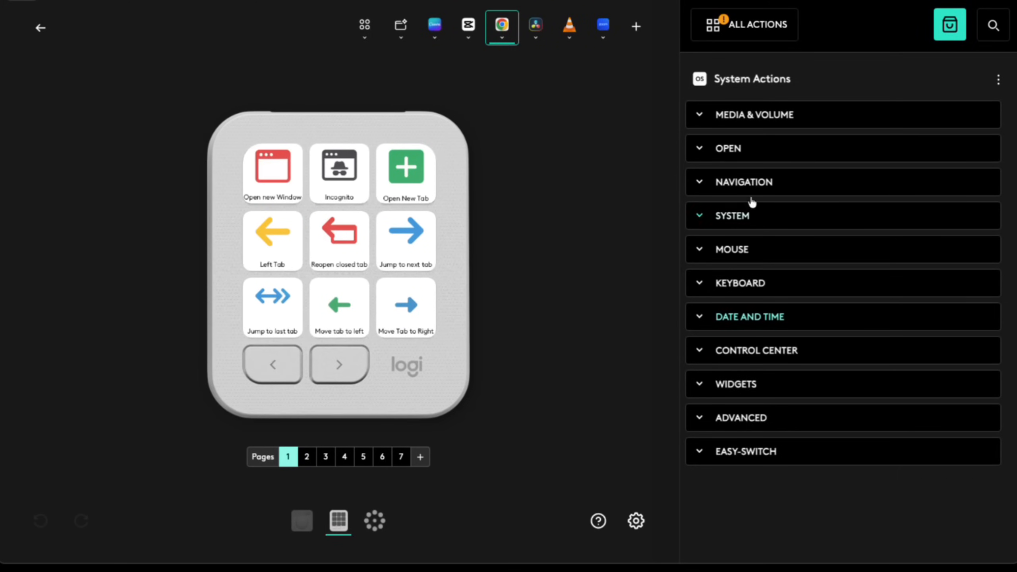
# Upload a custom PNG icon for the Search Selected Text key and save it.
pyautogui.click(500, 28)
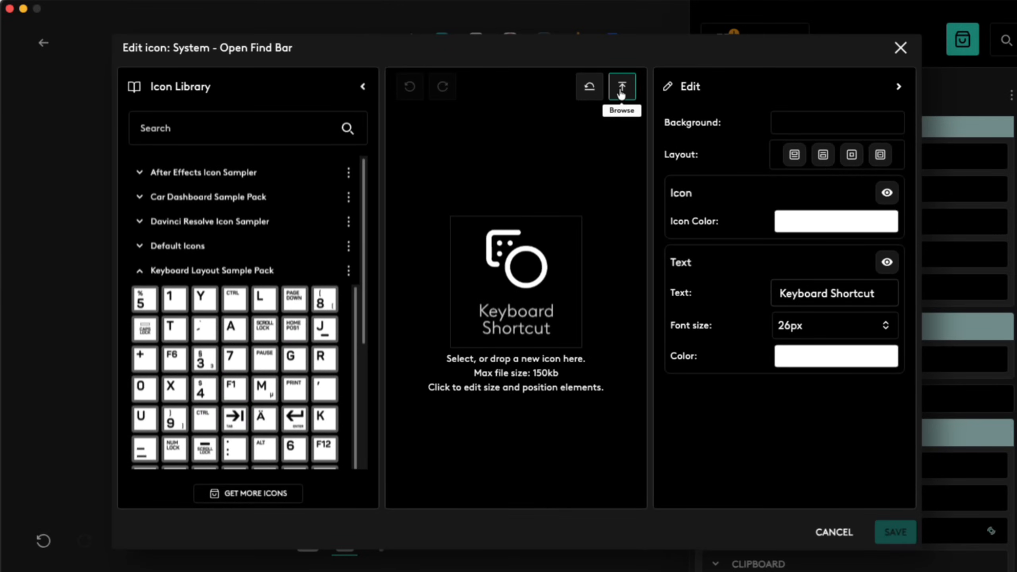
pyautogui.click(620, 86)
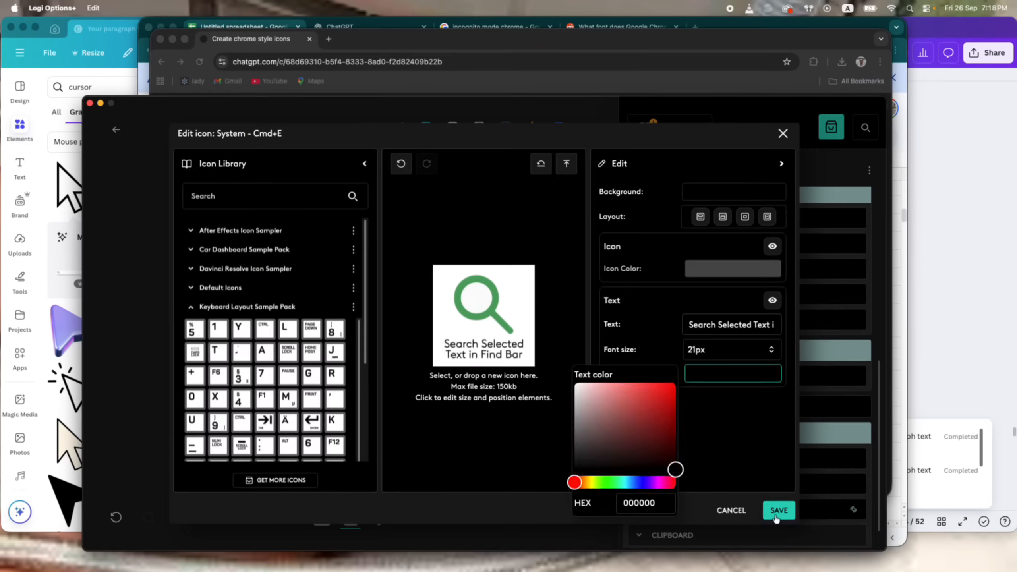
pyautogui.click(778, 509)
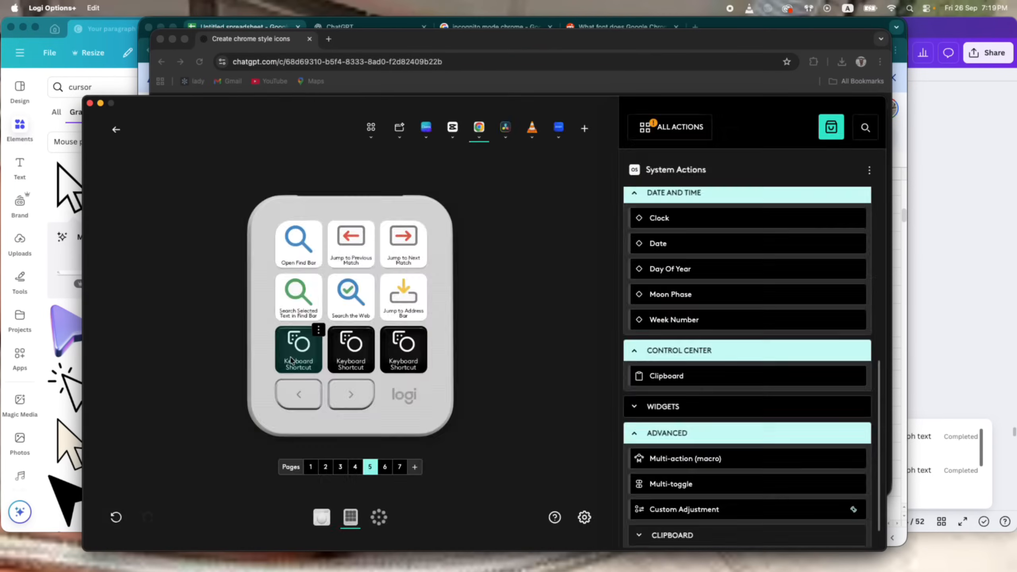